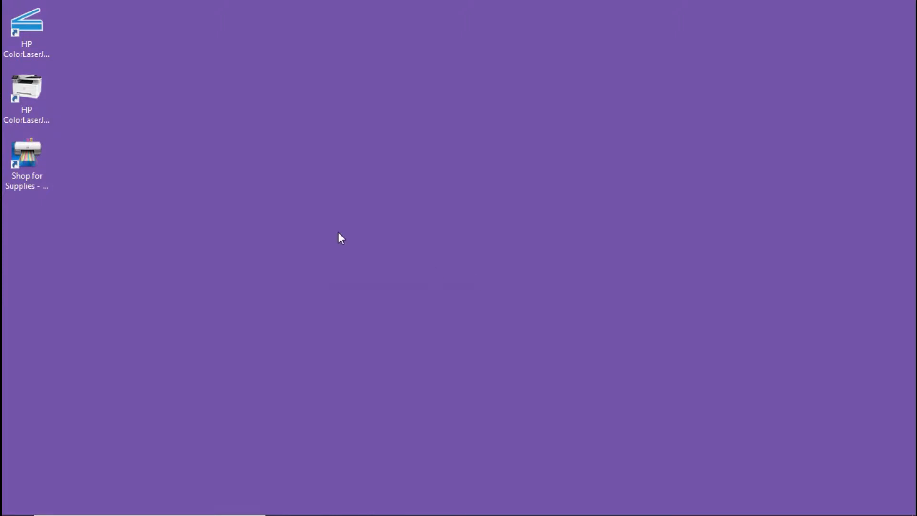
Launch HP Printer Assistant from the HP ColorLaserJet shortcut and show the Scan options.
{"action": "left_click", "coordinate": [26, 97]}
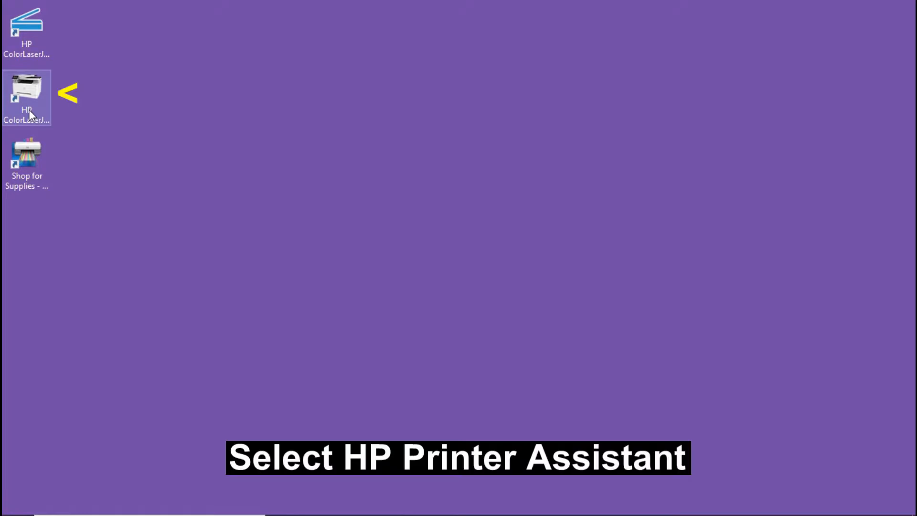
{"action": "double_click", "coordinate": [26, 98]}
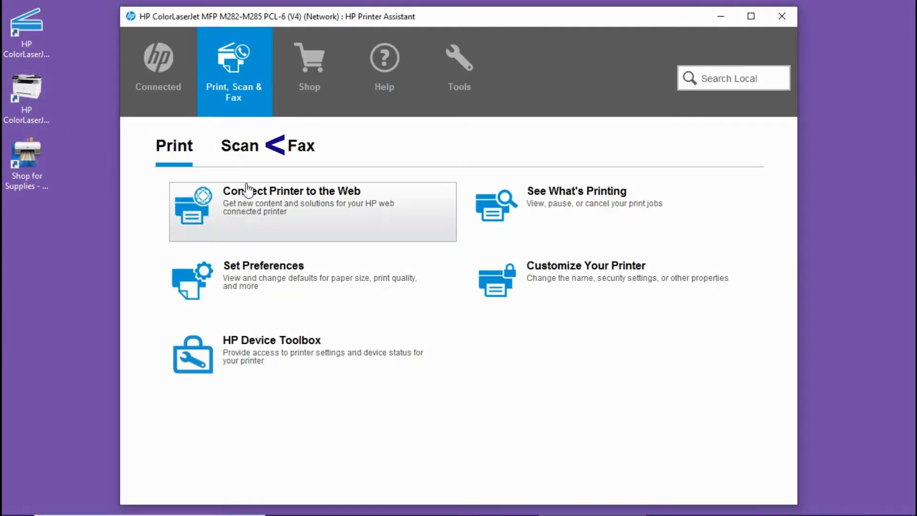
{"action": "left_click", "coordinate": [239, 146]}
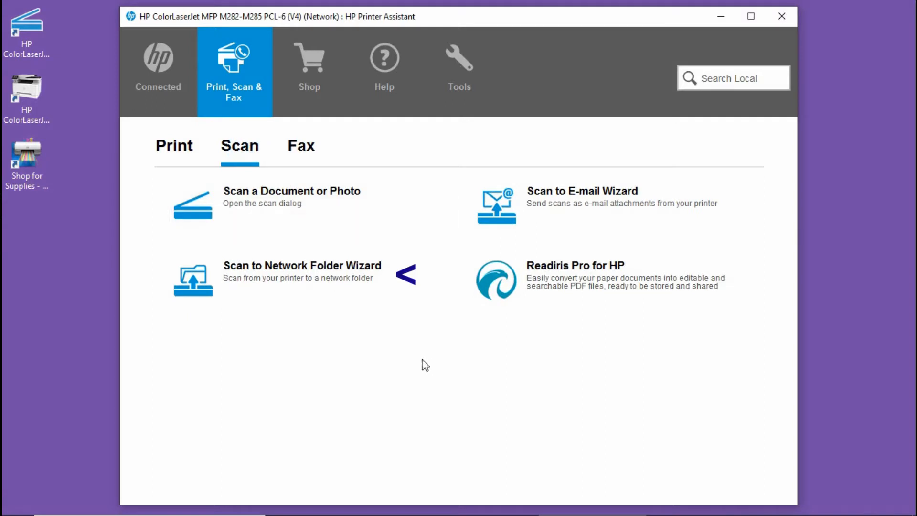
{"action": "mouse_move", "coordinate": [433, 336]}
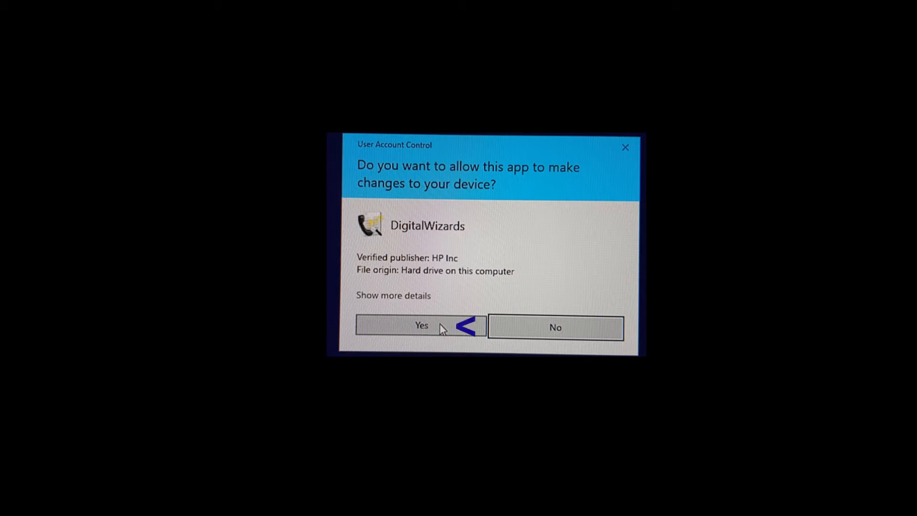
Allow the Scan to Network Folder Setup Wizard through the User Account Control prompt.
{"action": "left_click", "coordinate": [421, 325]}
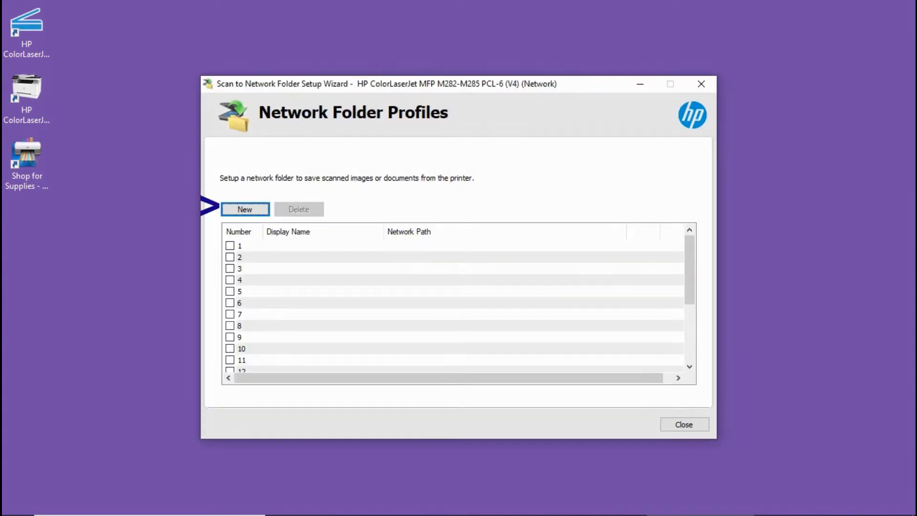
{"action": "mouse_move", "coordinate": [245, 209]}
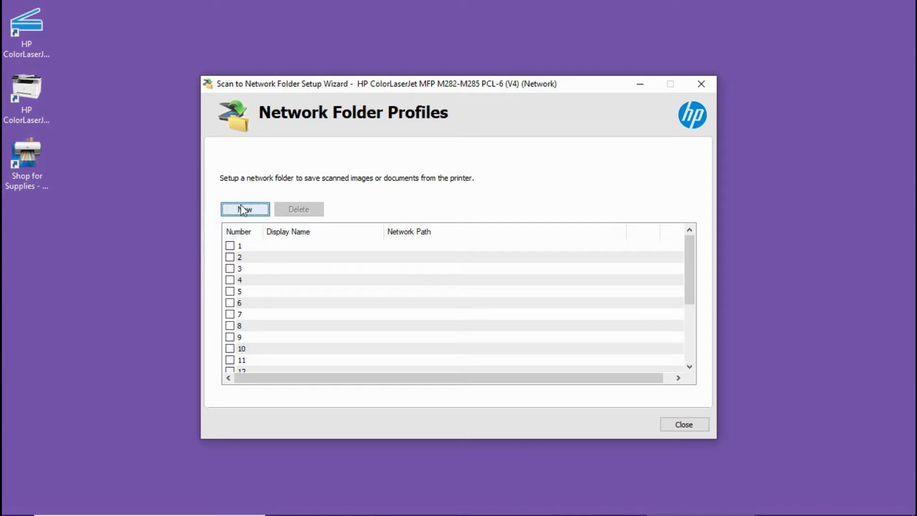
Create a new folder profile with the display name 'Tech Tips'.
{"action": "left_click", "coordinate": [244, 209]}
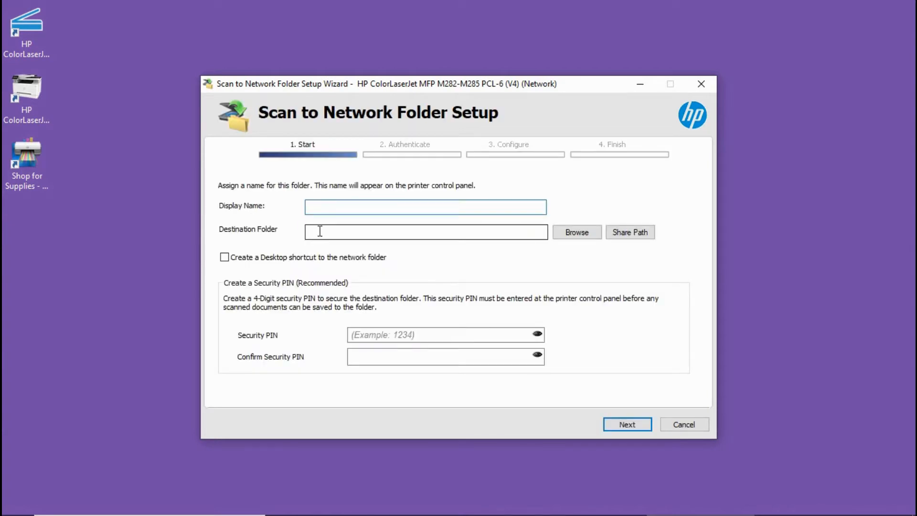
{"action": "left_click", "coordinate": [425, 206]}
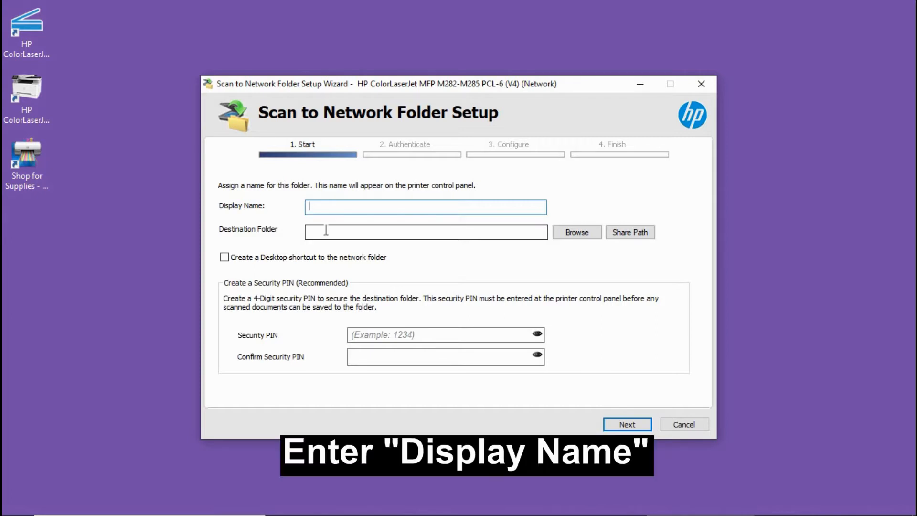
{"action": "type", "text": "Tech"}
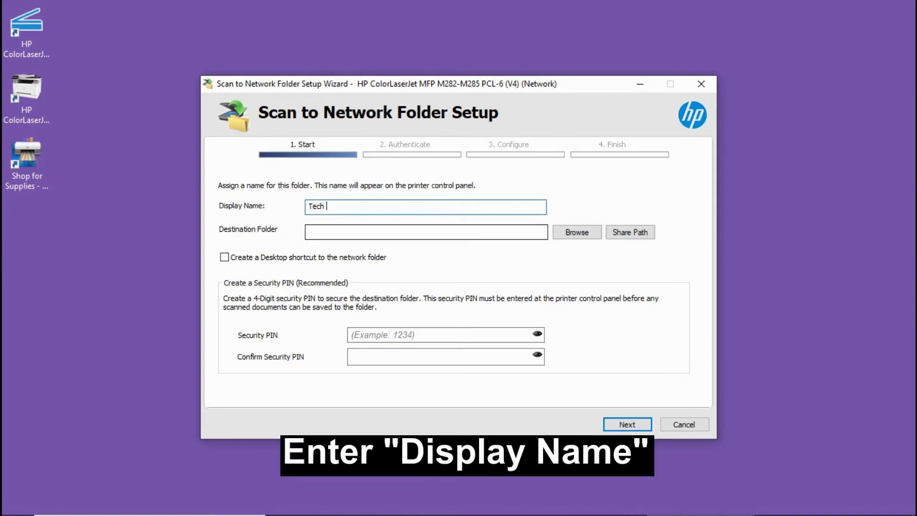
{"action": "type", "text": "Tips"}
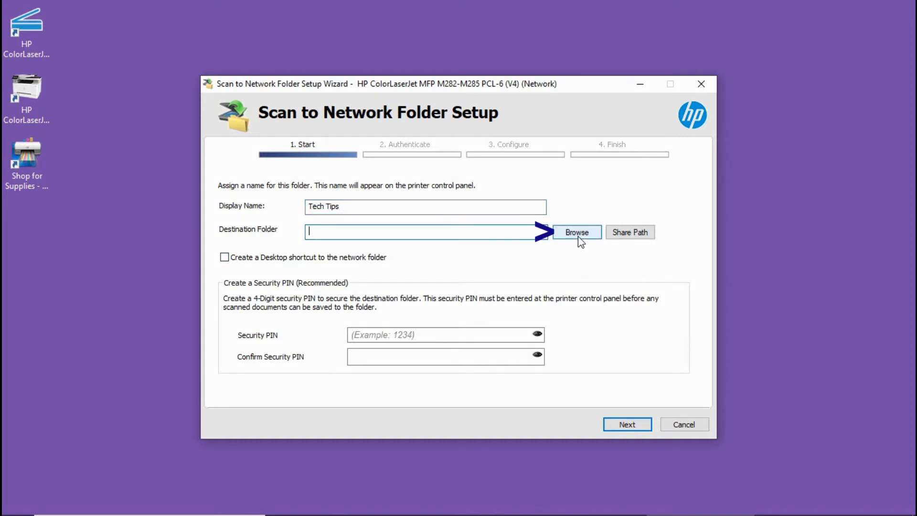
Browse to Z Data disk (F:) so the destination folder reads \\ZBook\Tech tips.
{"action": "left_click", "coordinate": [576, 232]}
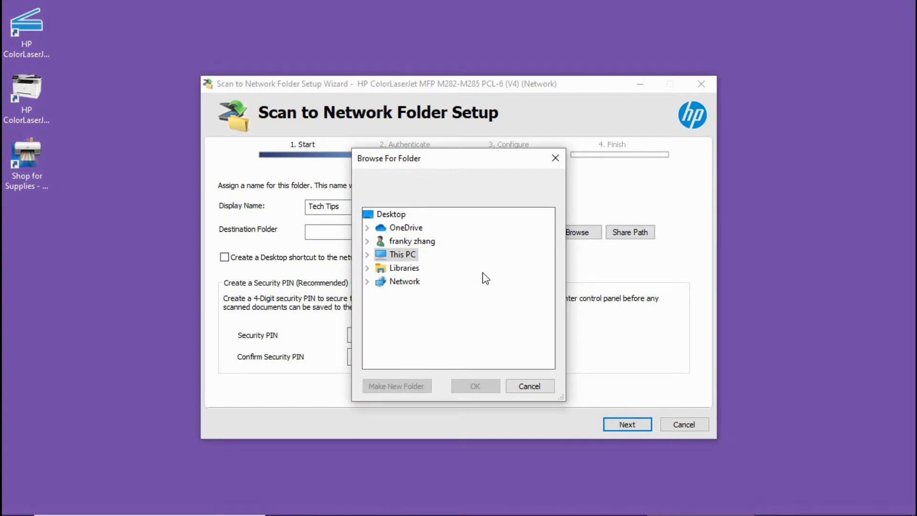
{"action": "mouse_move", "coordinate": [402, 254]}
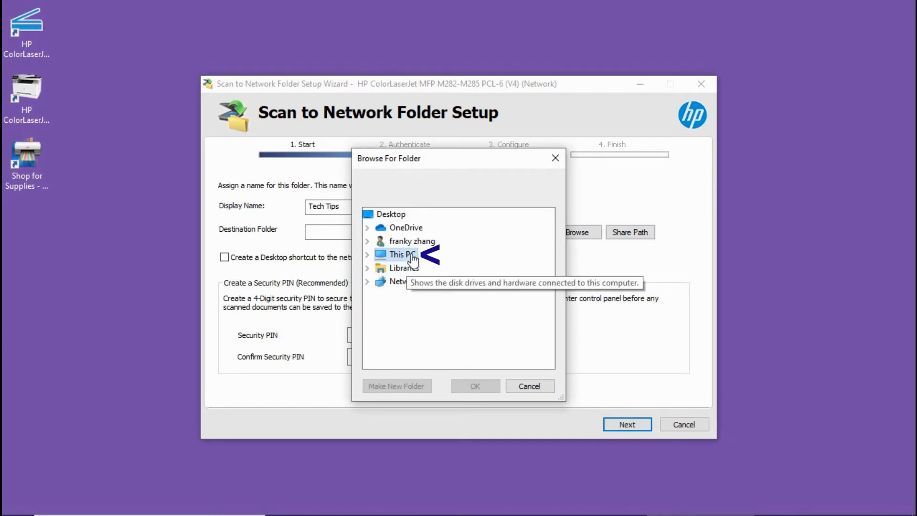
{"action": "left_click", "coordinate": [367, 254]}
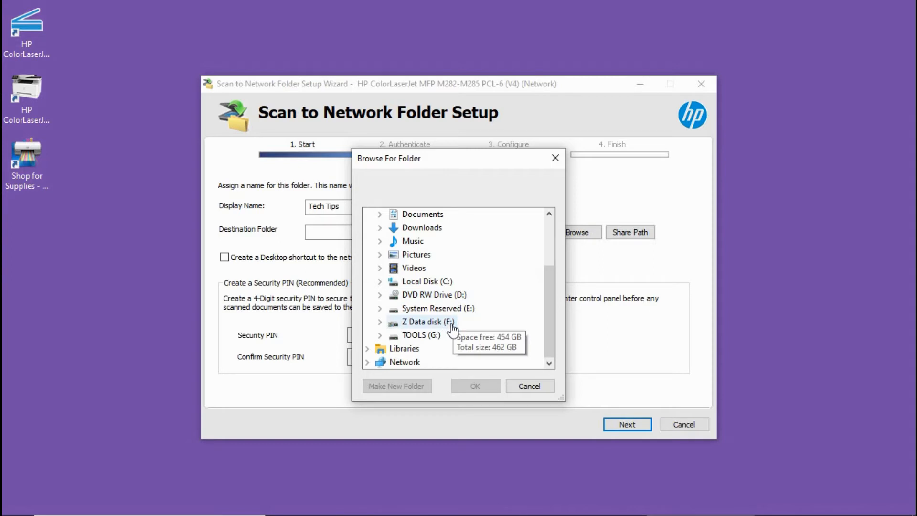
{"action": "left_click", "coordinate": [428, 320]}
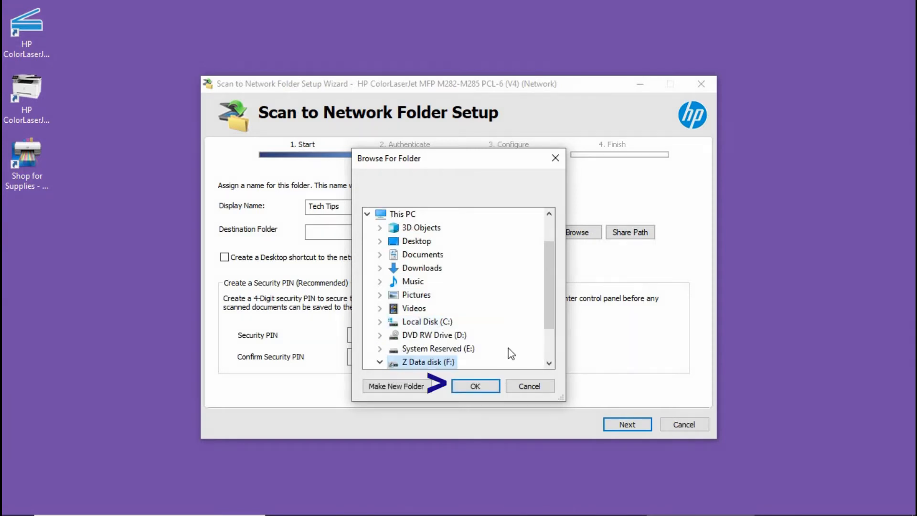
{"action": "left_click", "coordinate": [474, 385]}
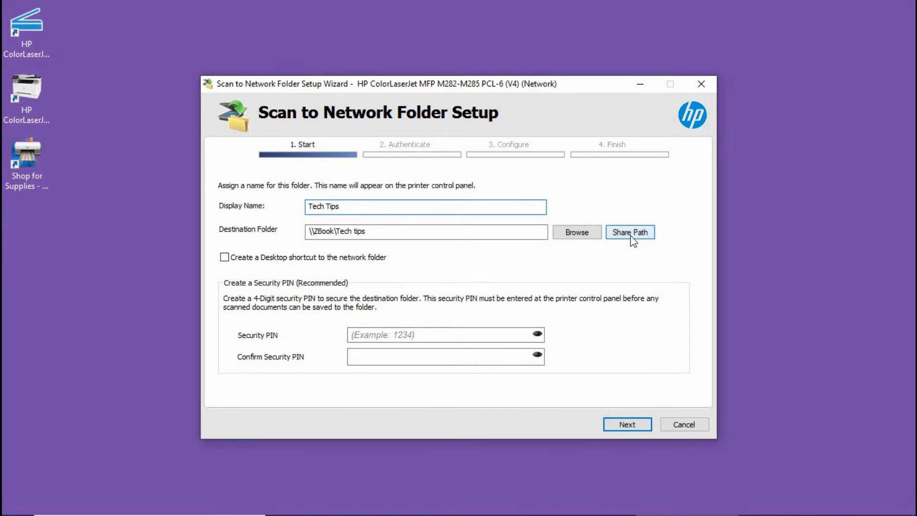
Review the Tech tips network share (F:\, private) and accept it as the destination.
{"action": "left_click", "coordinate": [630, 232]}
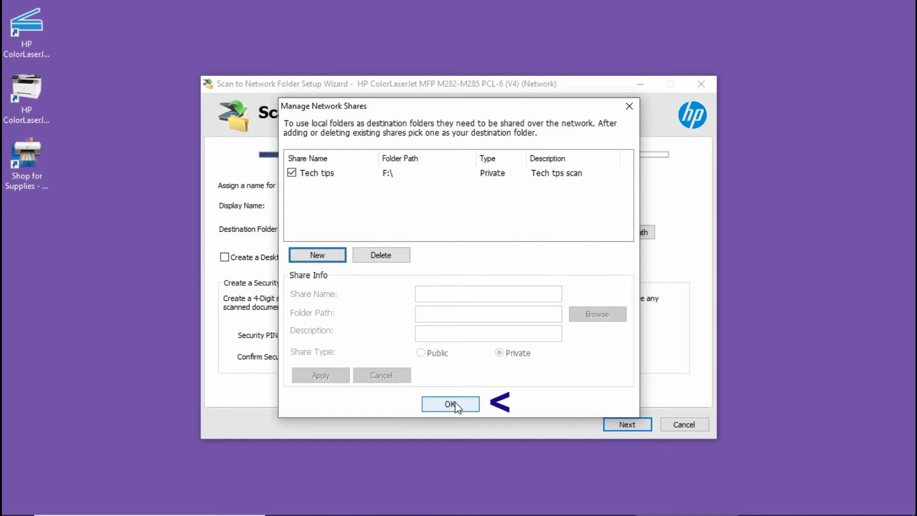
{"action": "left_click", "coordinate": [450, 404]}
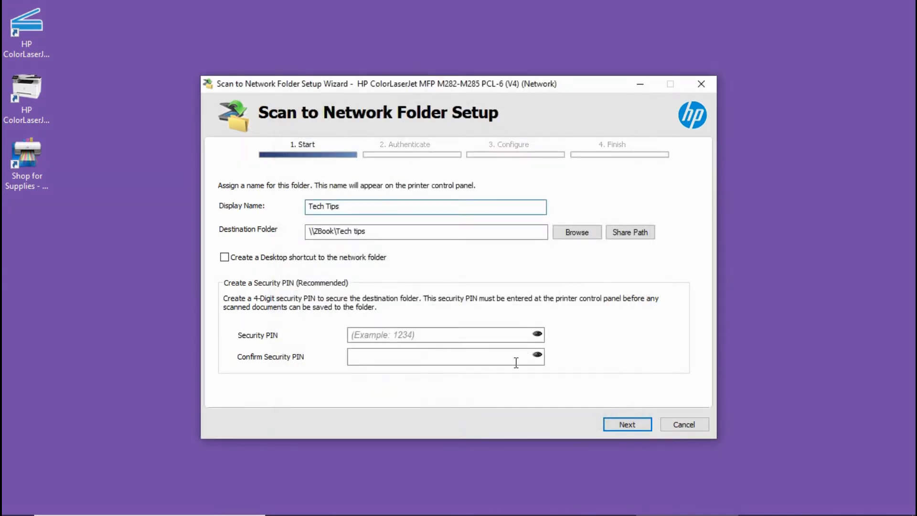
{"action": "mouse_move", "coordinate": [276, 278]}
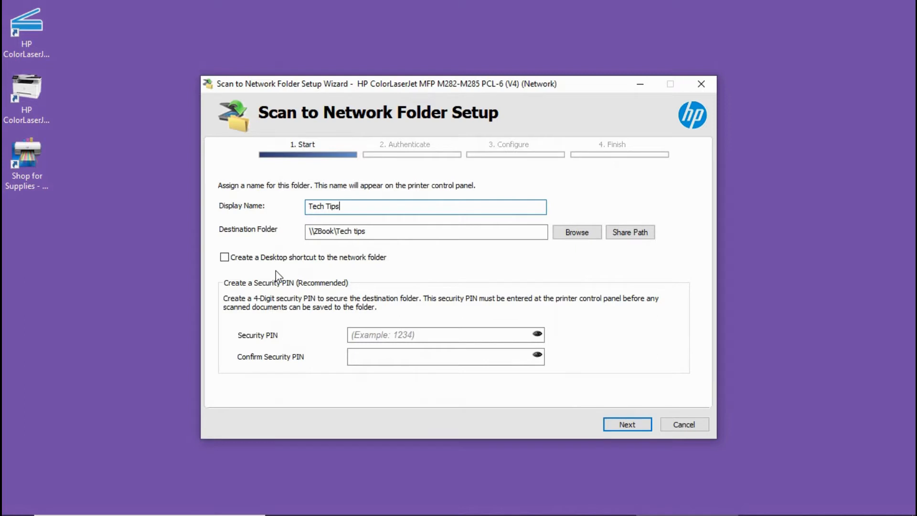
{"action": "mouse_move", "coordinate": [287, 318]}
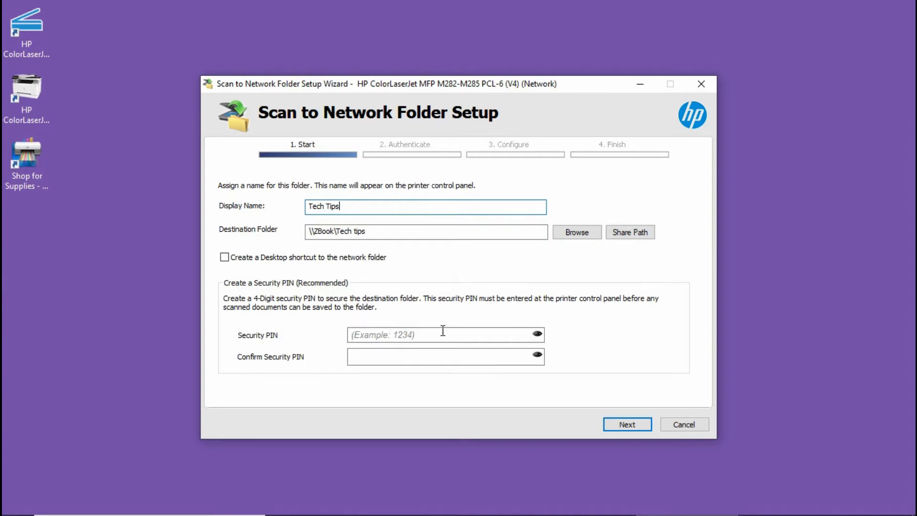
{"action": "mouse_move", "coordinate": [627, 424]}
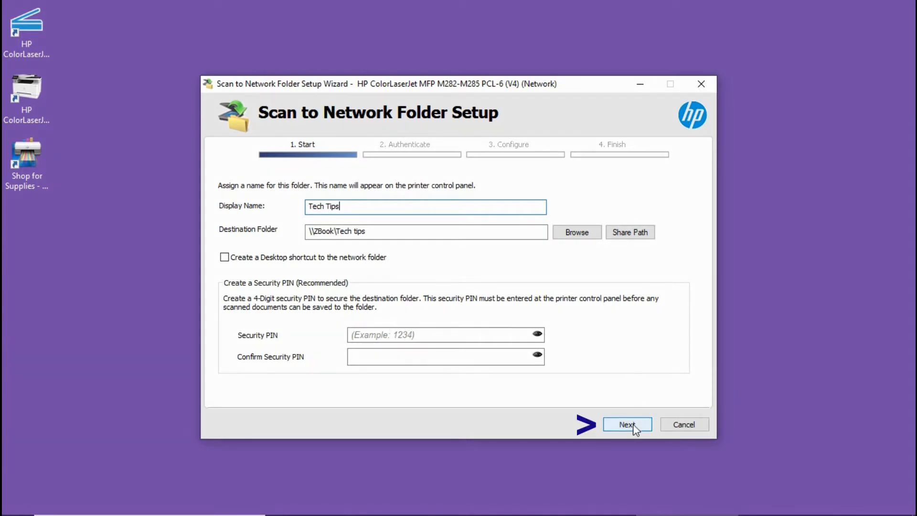
Enter the Windows account password on the Authenticate page and continue to Configure.
{"action": "left_click", "coordinate": [626, 424]}
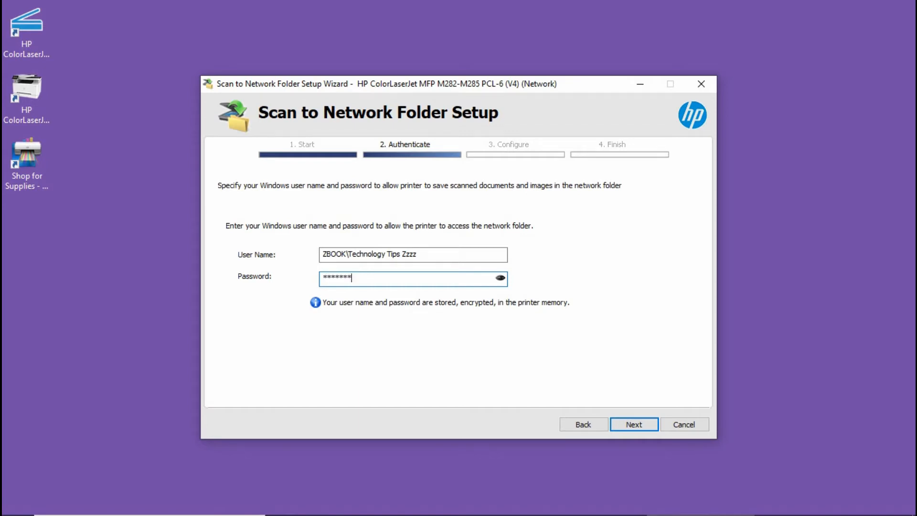
{"action": "type", "text": "**"}
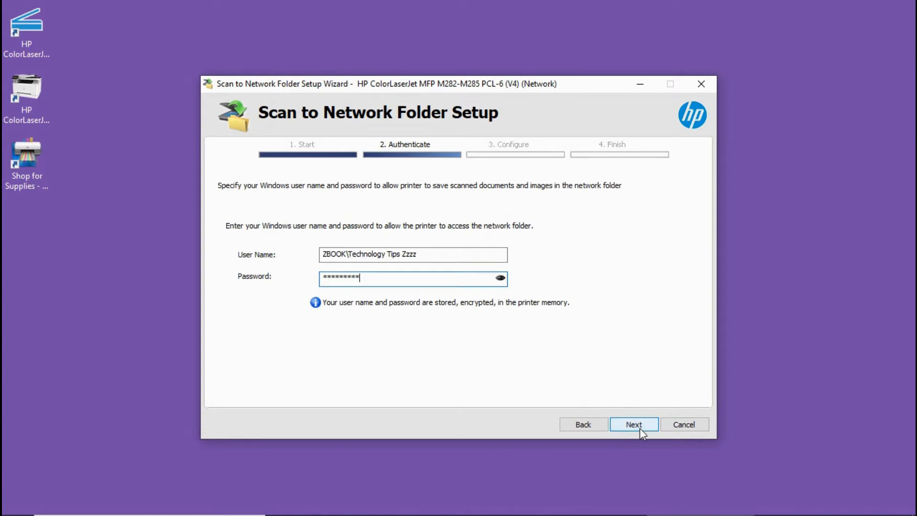
{"action": "left_click", "coordinate": [633, 424]}
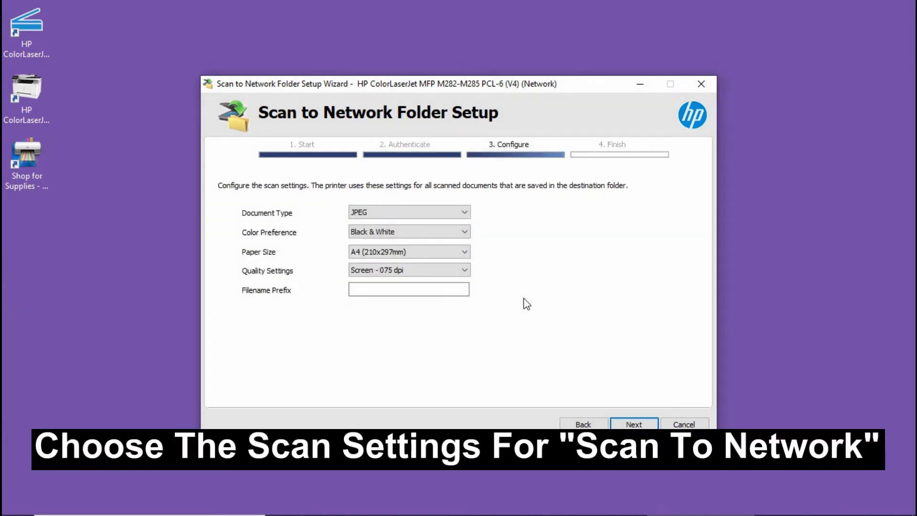
{"action": "mouse_move", "coordinate": [504, 266]}
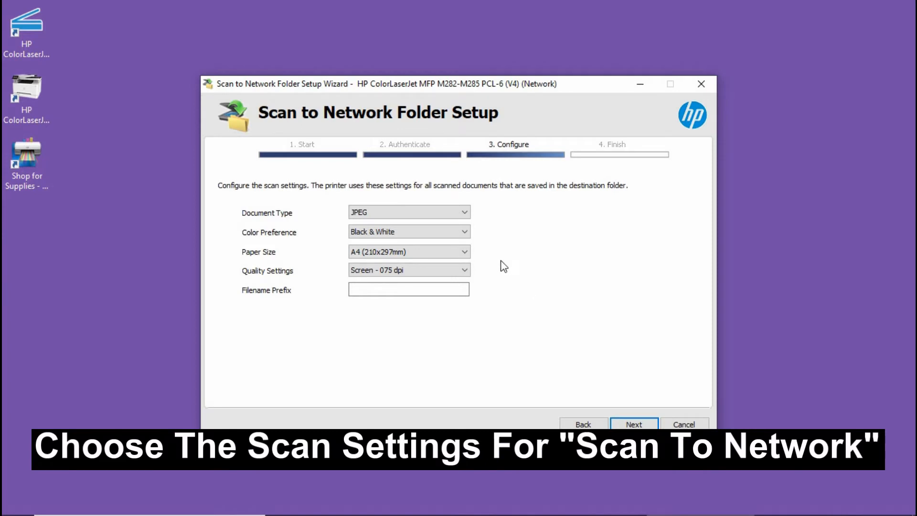
Set scans to PDF, Color, Text - 300 dpi with filename prefix 'Tech Tips Scan'.
{"action": "left_click", "coordinate": [465, 211]}
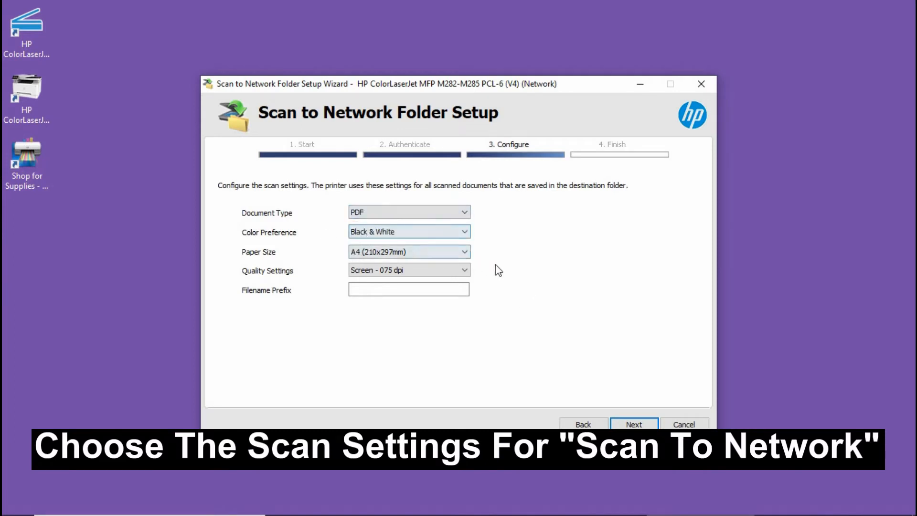
{"action": "left_click", "coordinate": [464, 232]}
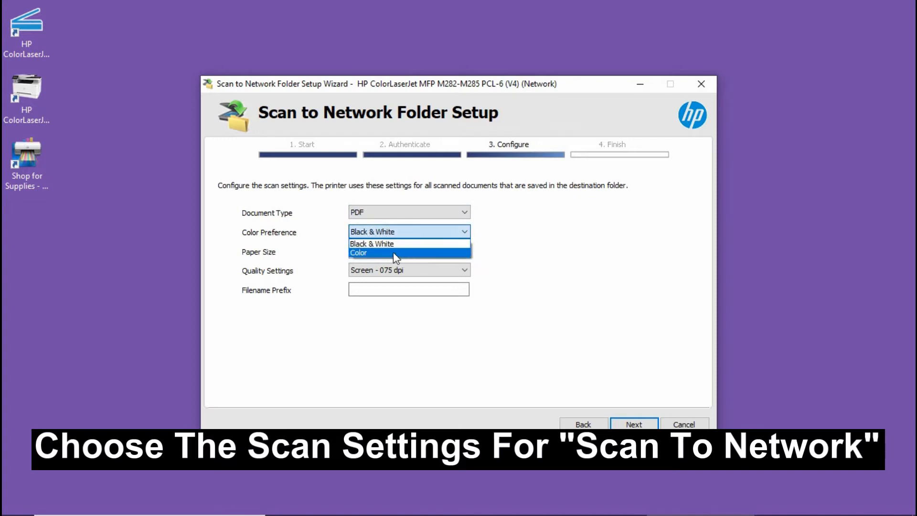
{"action": "left_click", "coordinate": [358, 253]}
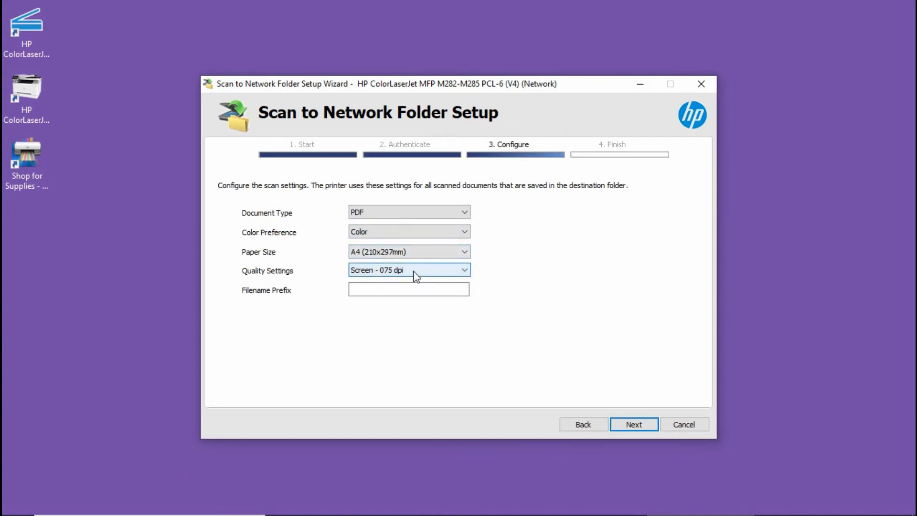
{"action": "left_click", "coordinate": [465, 269]}
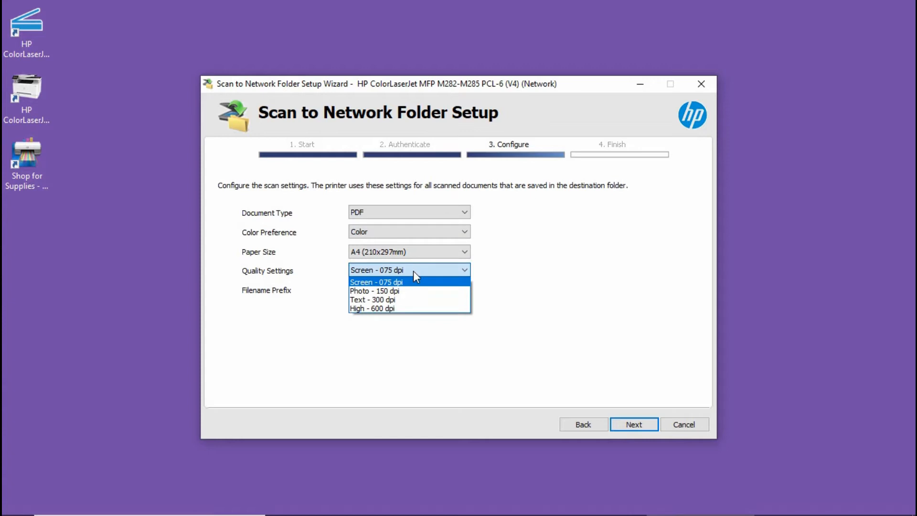
{"action": "mouse_move", "coordinate": [412, 299]}
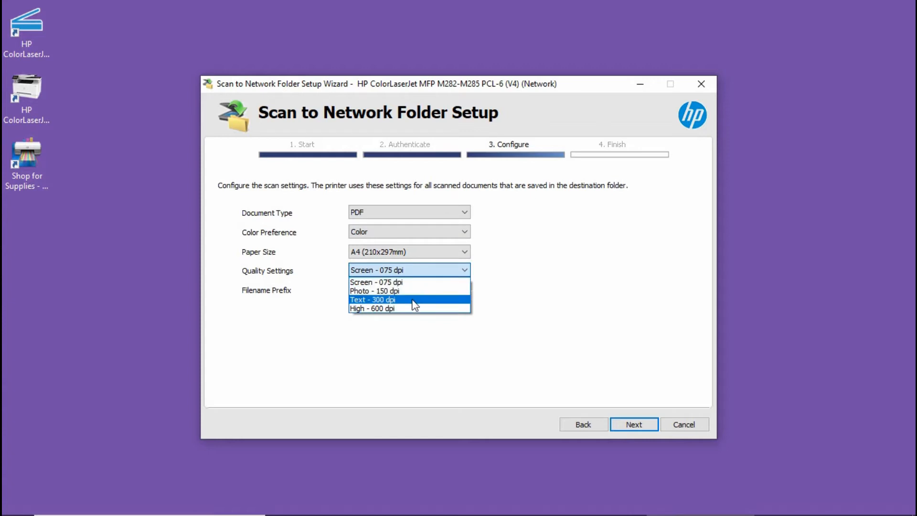
{"action": "left_click", "coordinate": [372, 299]}
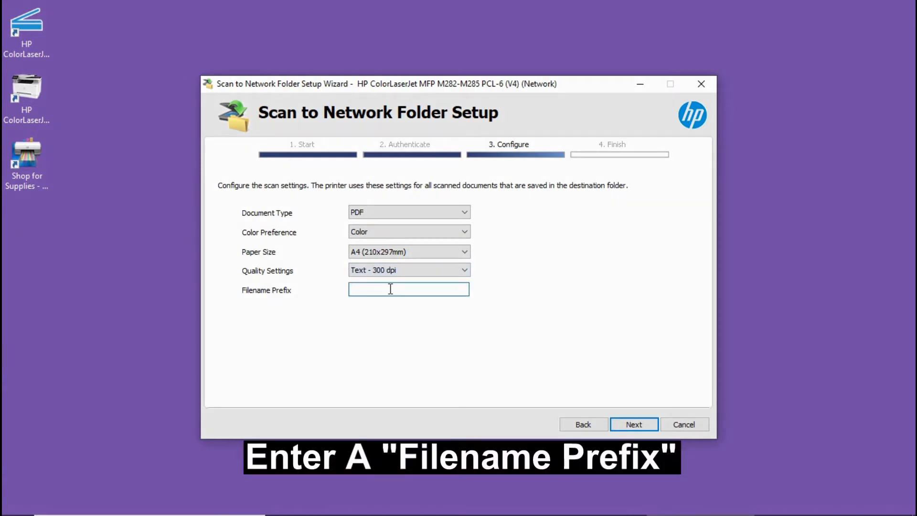
{"action": "type", "text": "Tech"}
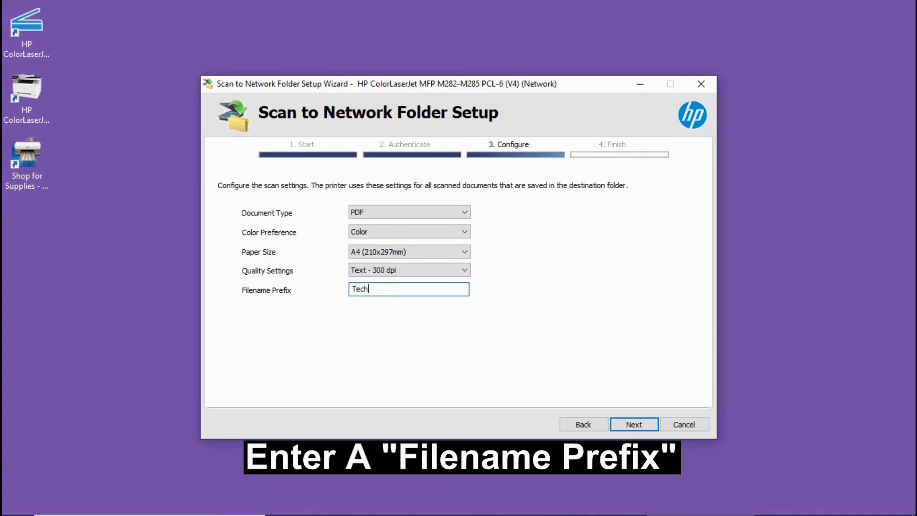
{"action": "type", "text": "Tips Scan"}
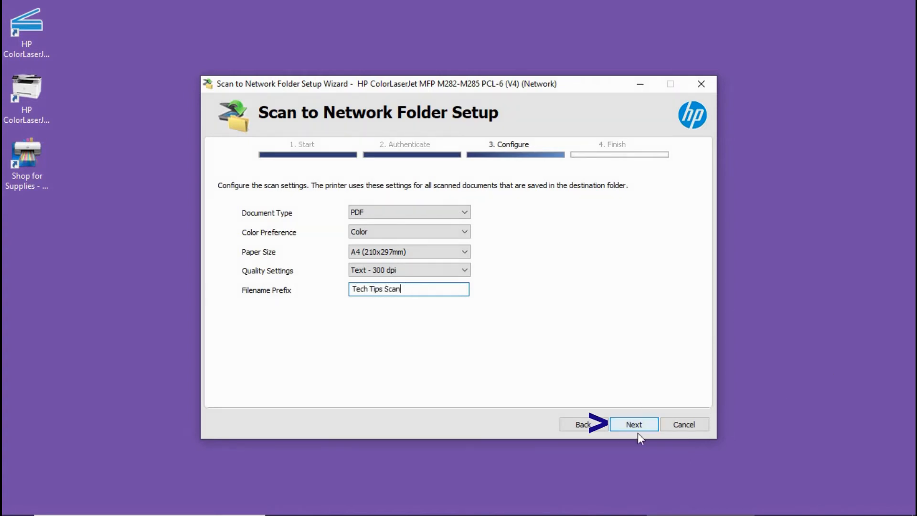
Save and test the Tech Tips profile, then finish so it appears as entry 1.
{"action": "left_click", "coordinate": [634, 424]}
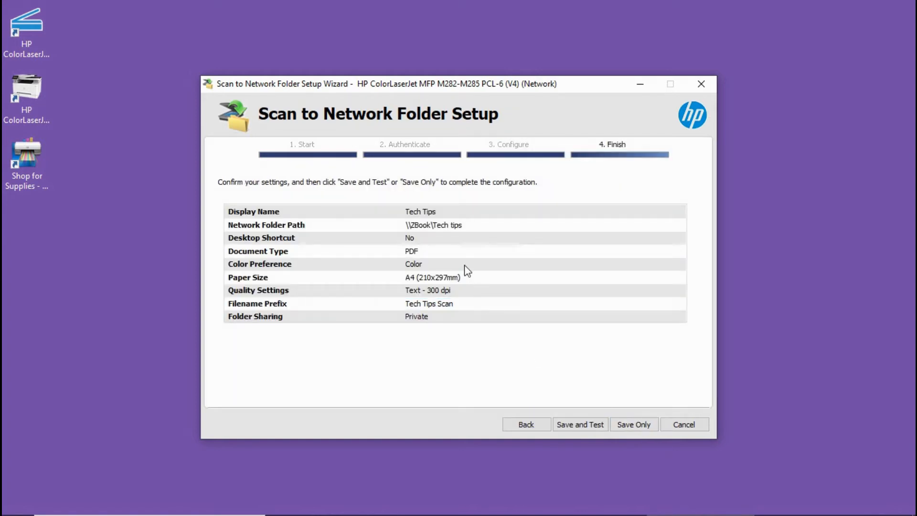
{"action": "left_click", "coordinate": [579, 424]}
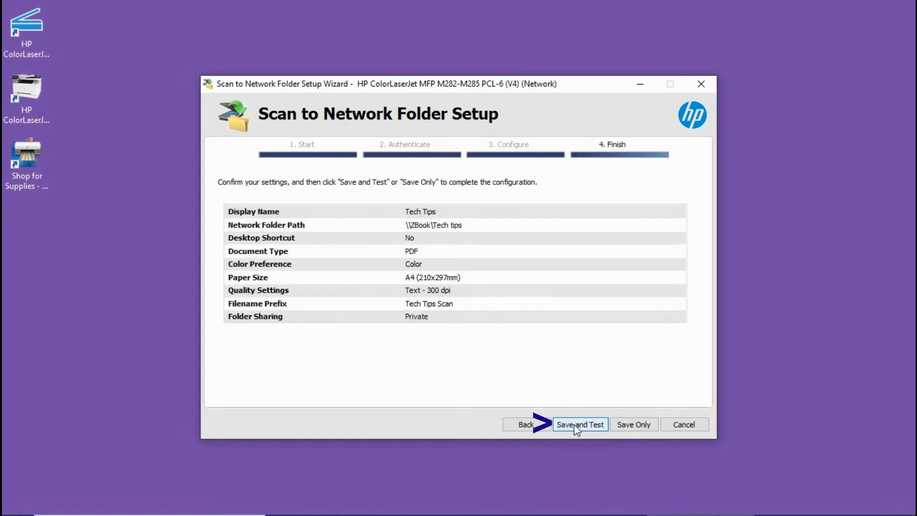
{"action": "left_click", "coordinate": [579, 424]}
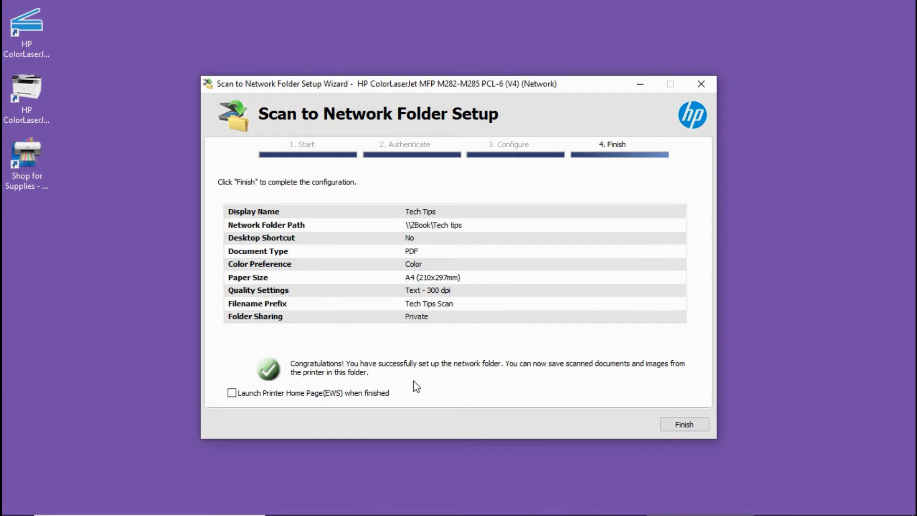
{"action": "mouse_move", "coordinate": [671, 409]}
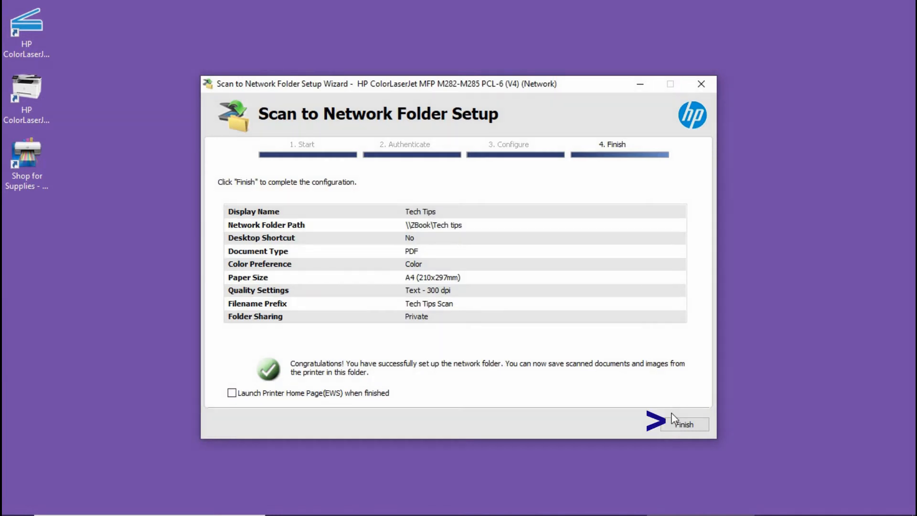
{"action": "left_click", "coordinate": [683, 423]}
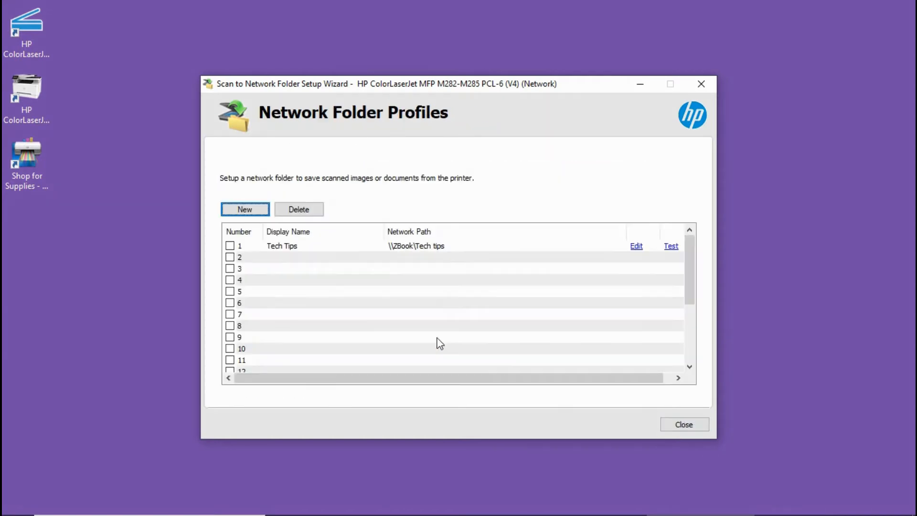